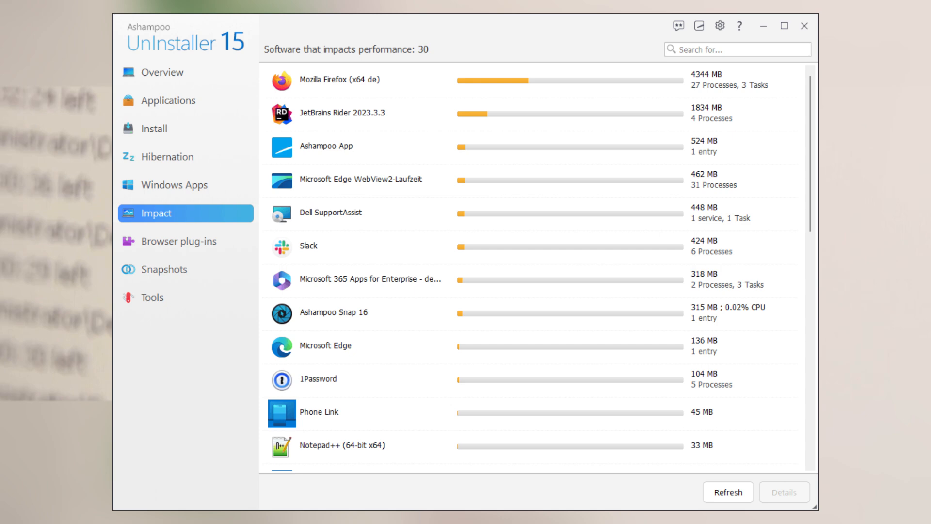
- Switch to the Overview dashboard listing 116 applications, 13 logged installations, 35 plug-ins, 65 Windows Apps
click(161, 72)
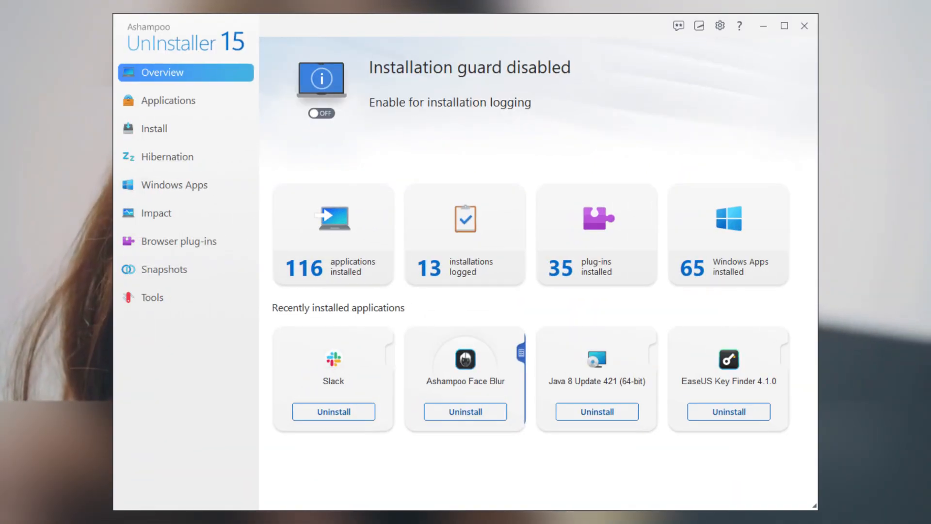